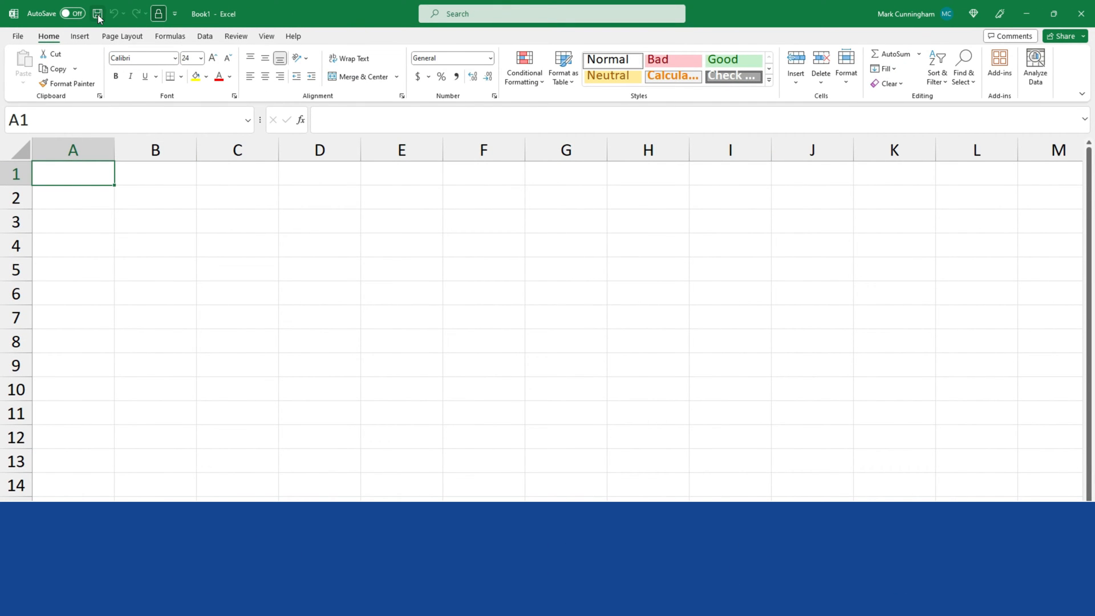
# - Return to Excel's start screen listing templates and recent spreadsheets
pyautogui.click(98, 14)
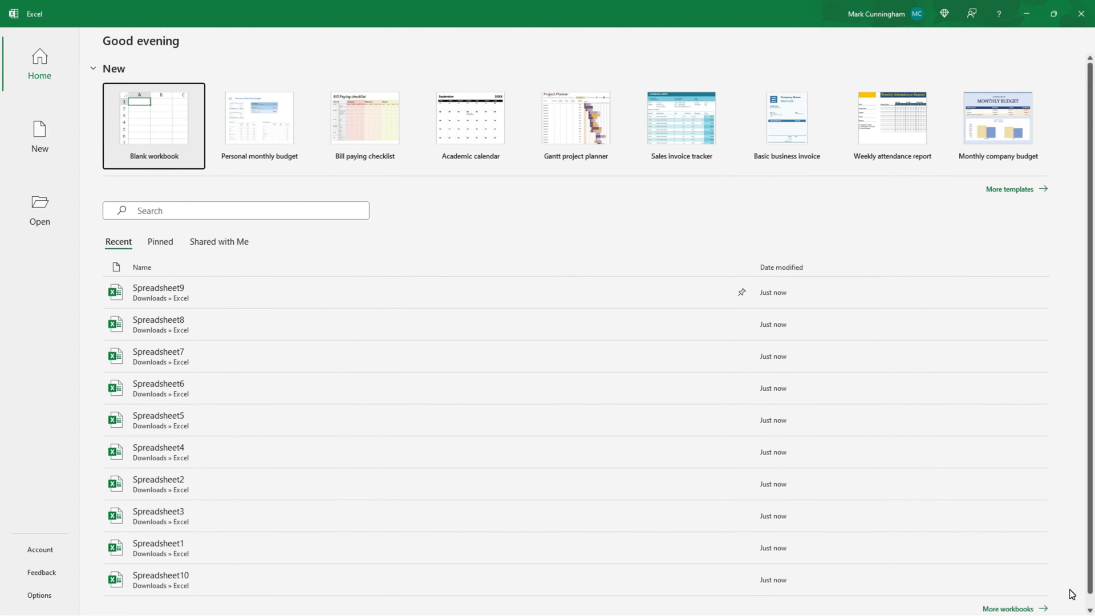
pyautogui.moveTo(959, 200)
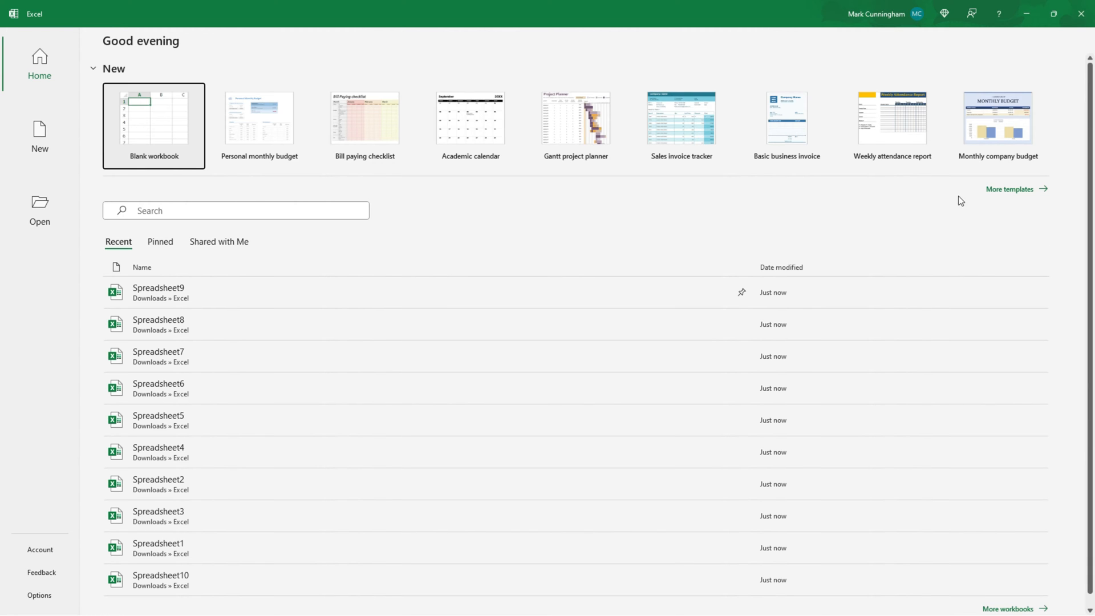
pyautogui.moveTo(164, 135)
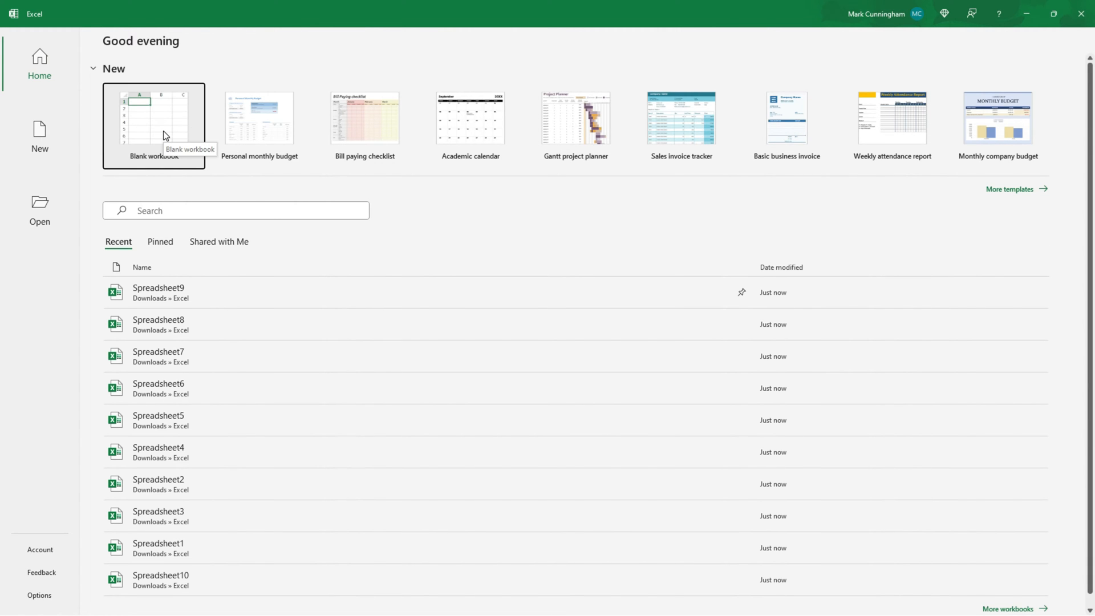
# - Create a new blank workbook (Book1) and go to its File backstage view
pyautogui.click(153, 120)
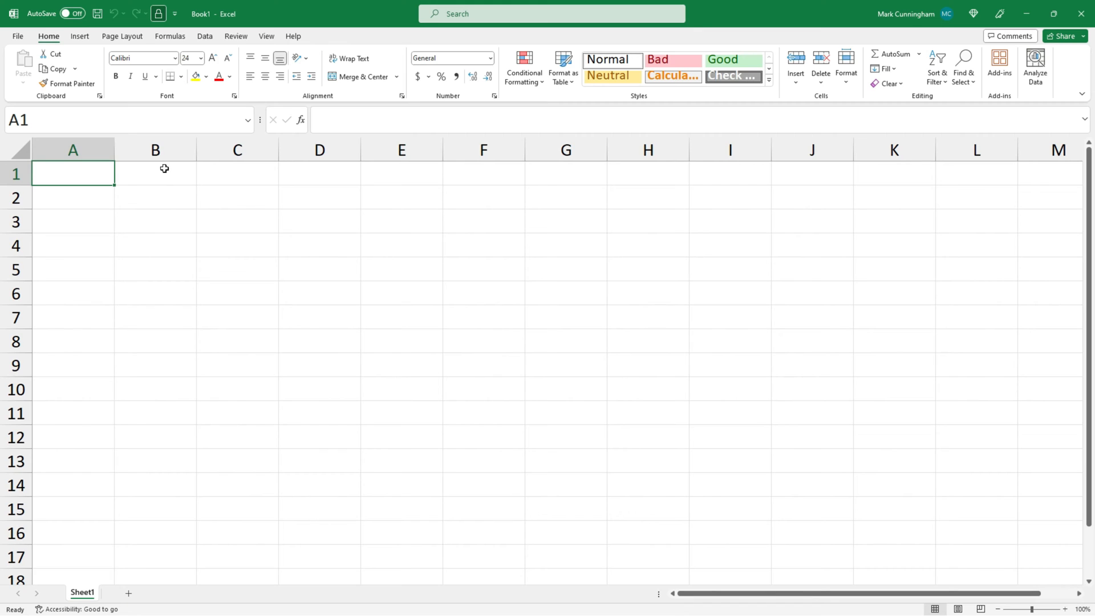
pyautogui.click(97, 12)
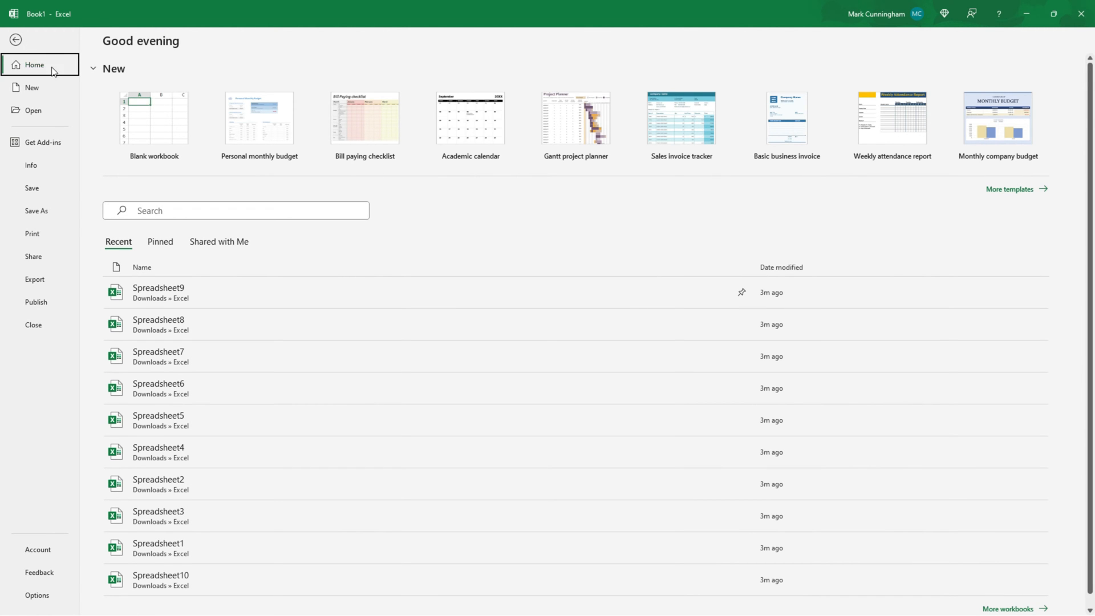
pyautogui.moveTo(53, 193)
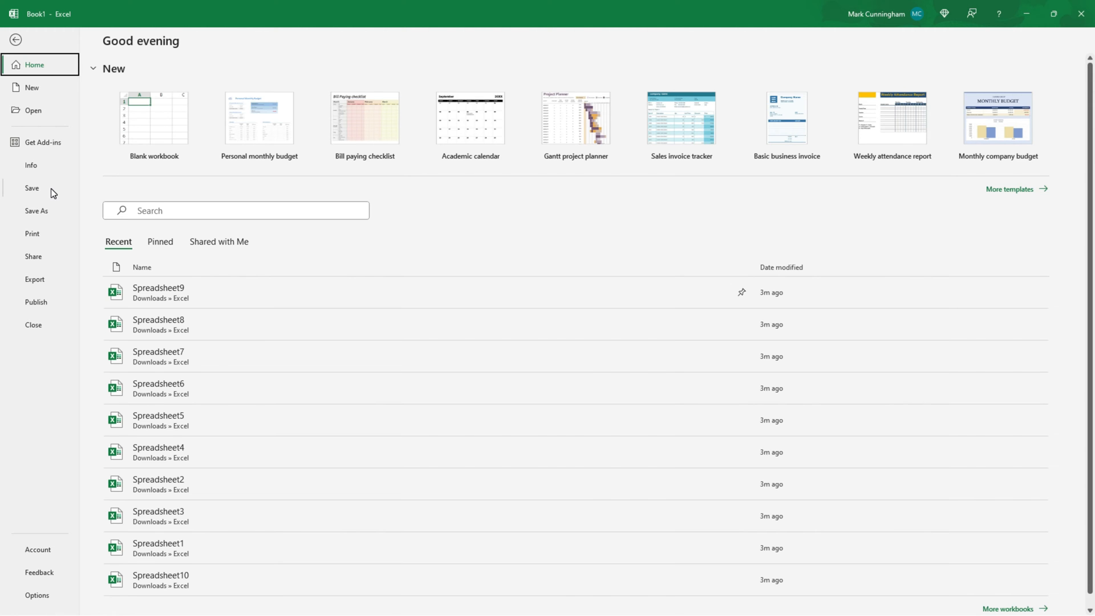
# - Start Save As for Book1 on This PC, pointed at the Downloads > Excel folder
pyautogui.click(35, 211)
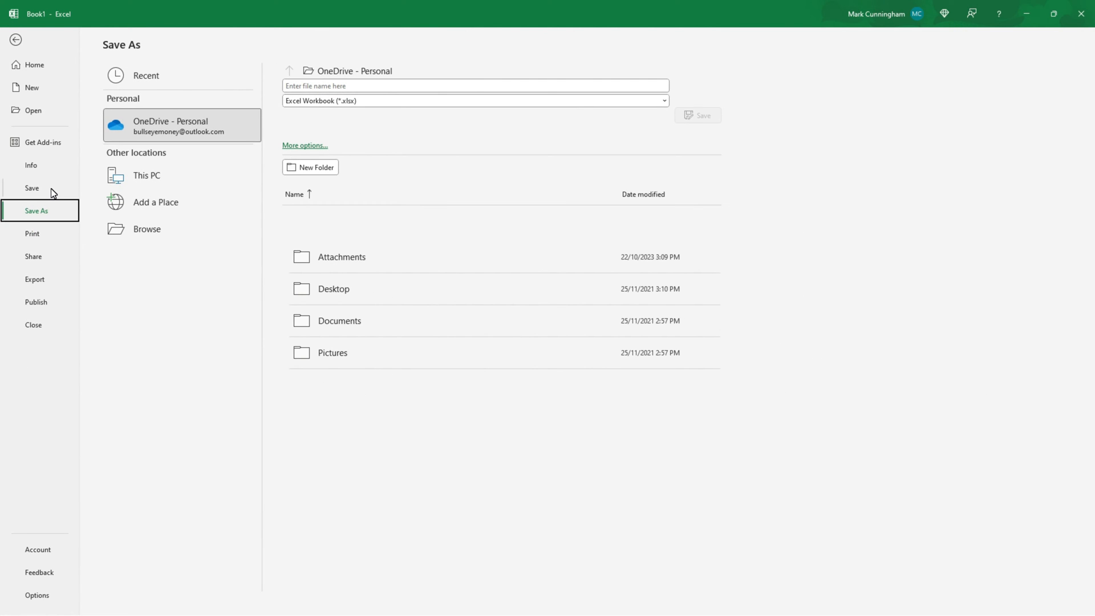
pyautogui.moveTo(121, 182)
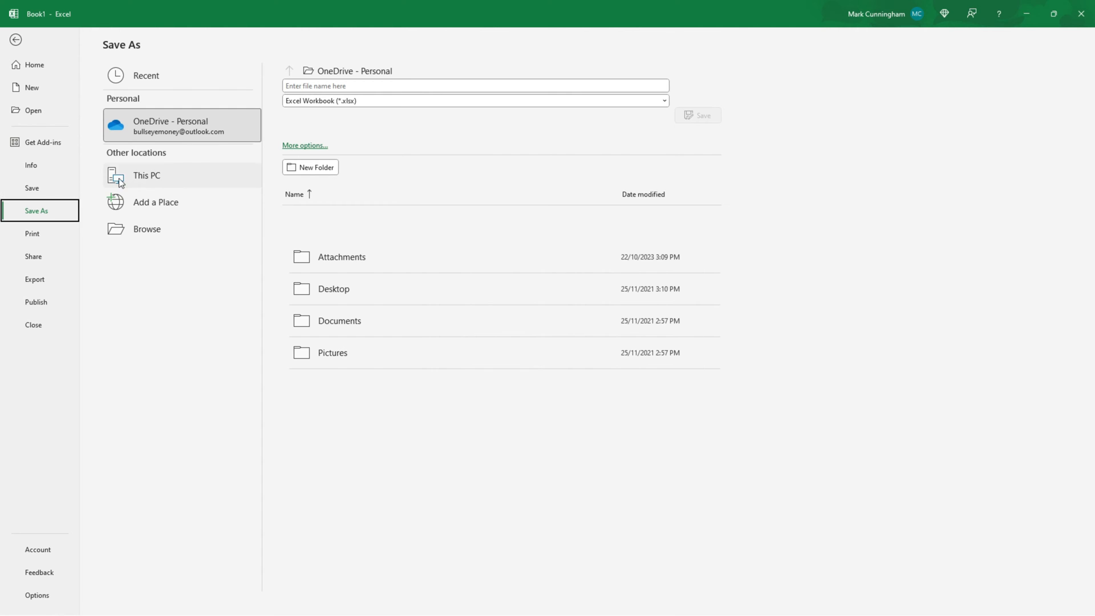
pyautogui.click(146, 176)
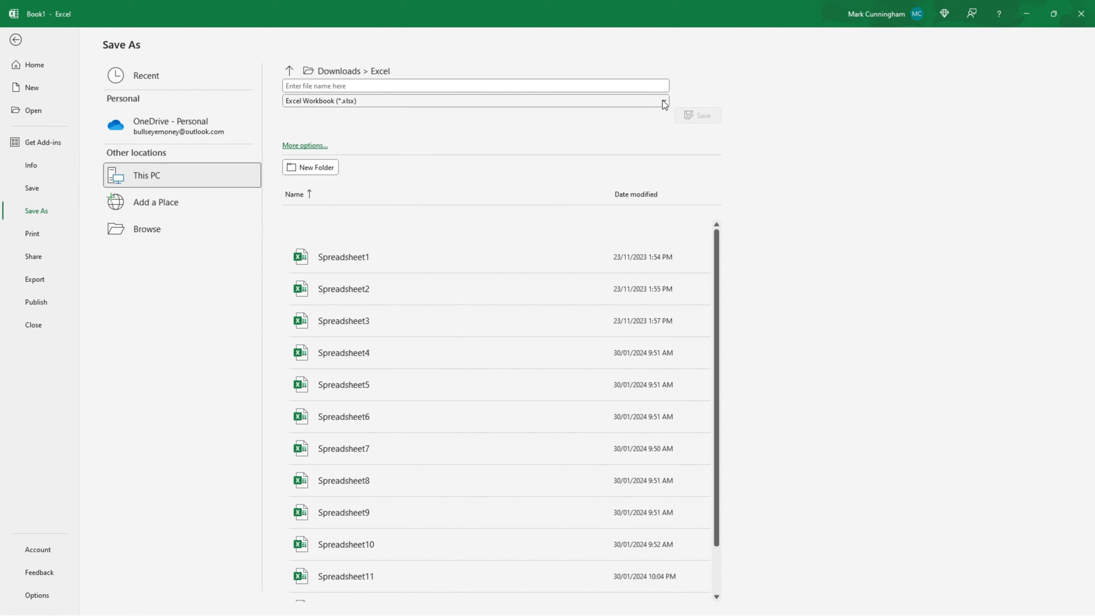
pyautogui.click(659, 105)
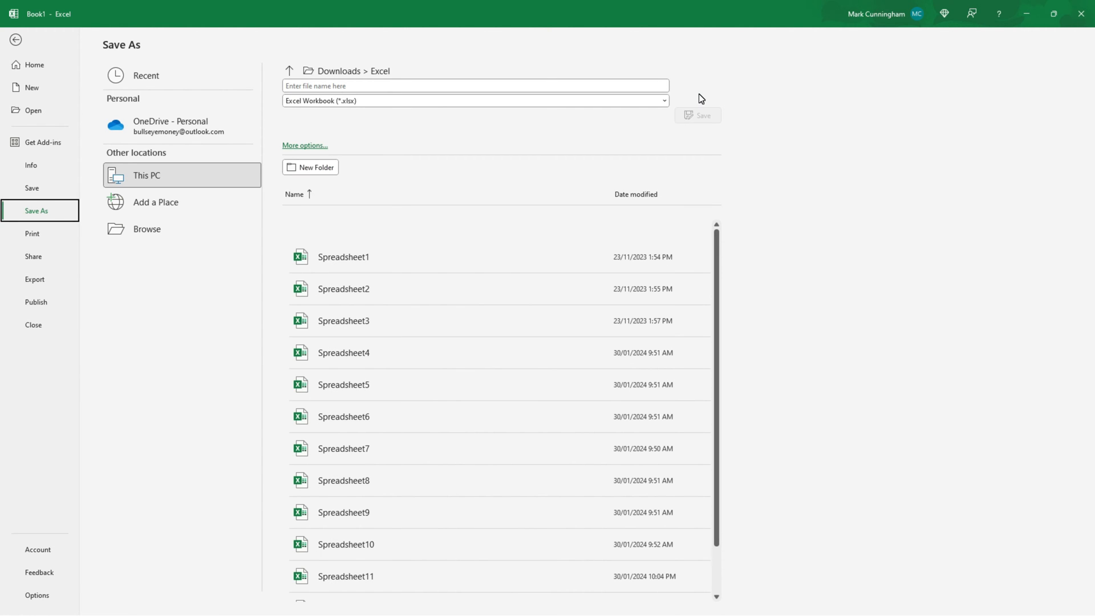
pyautogui.moveTo(479, 145)
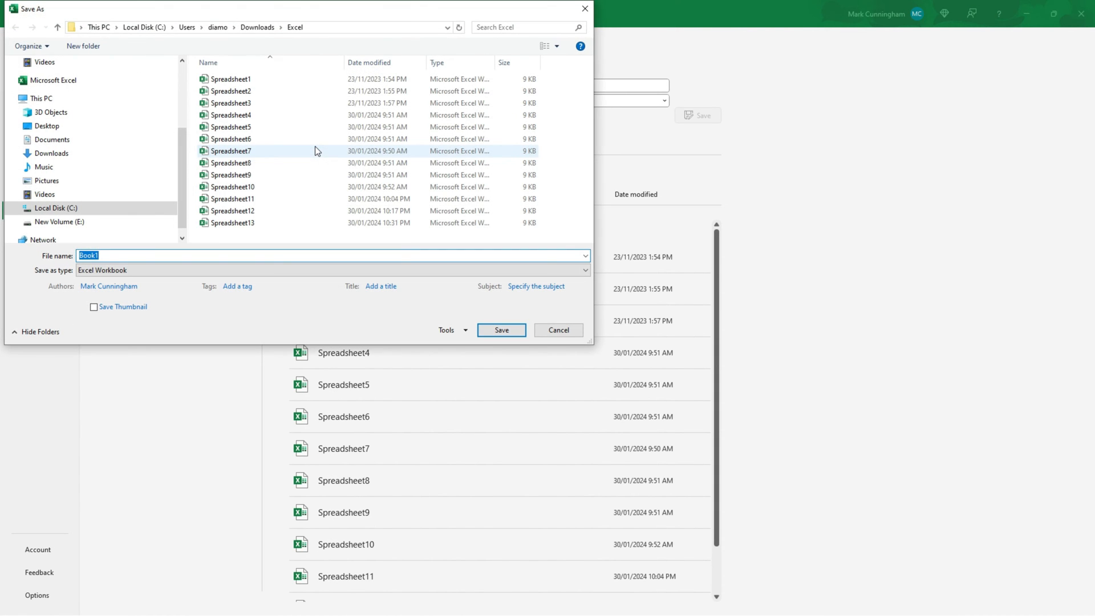
pyautogui.moveTo(317, 150)
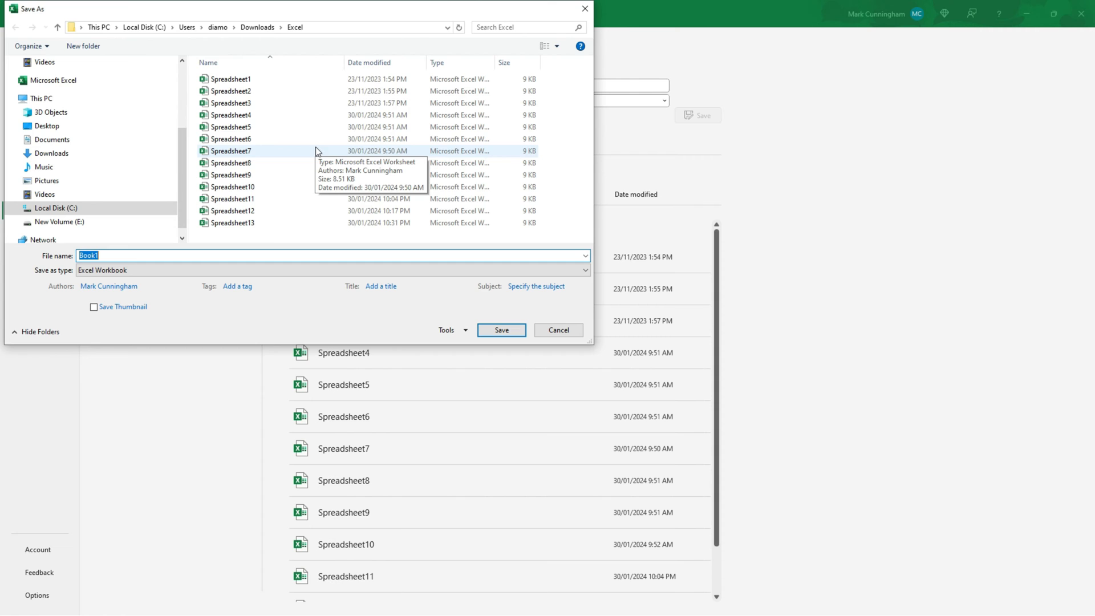
pyautogui.moveTo(556, 336)
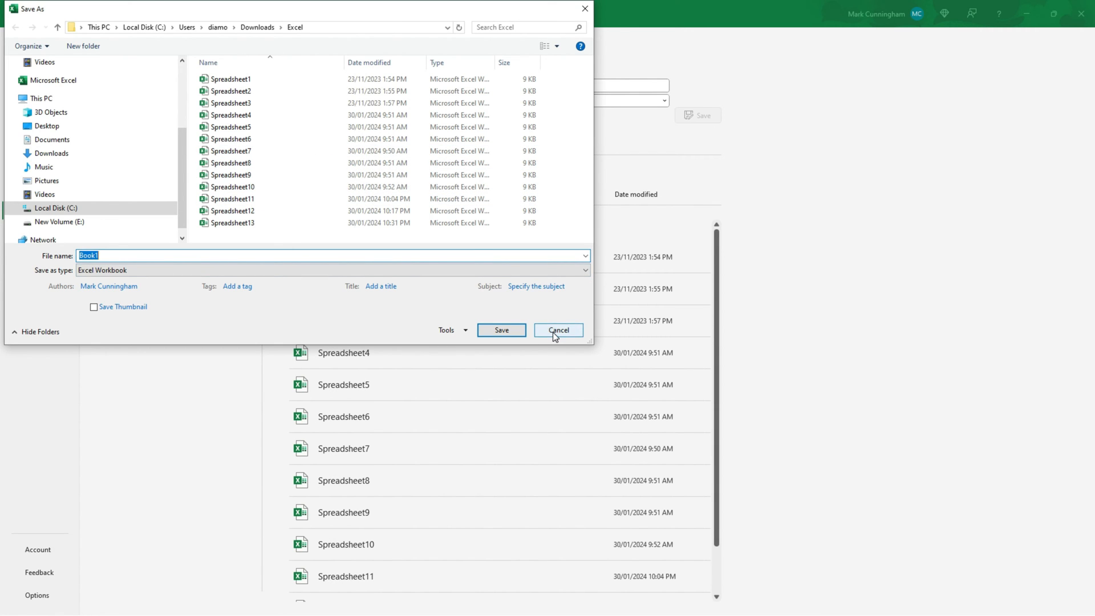
# - Dismiss the classic Save As dialog twice, staying on the Downloads > Excel save page
pyautogui.click(559, 329)
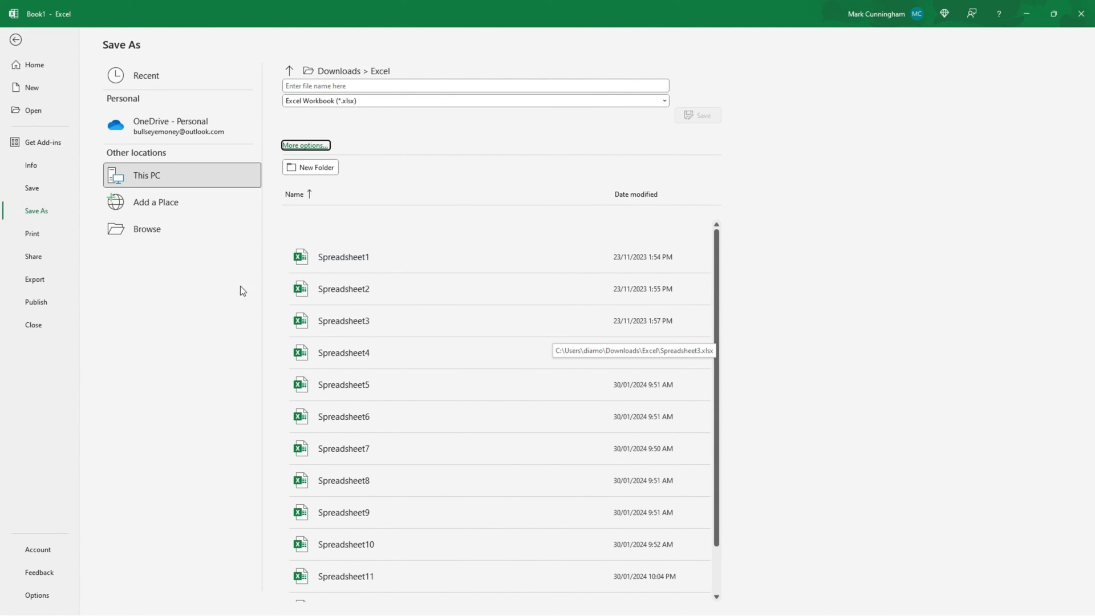
pyautogui.click(305, 145)
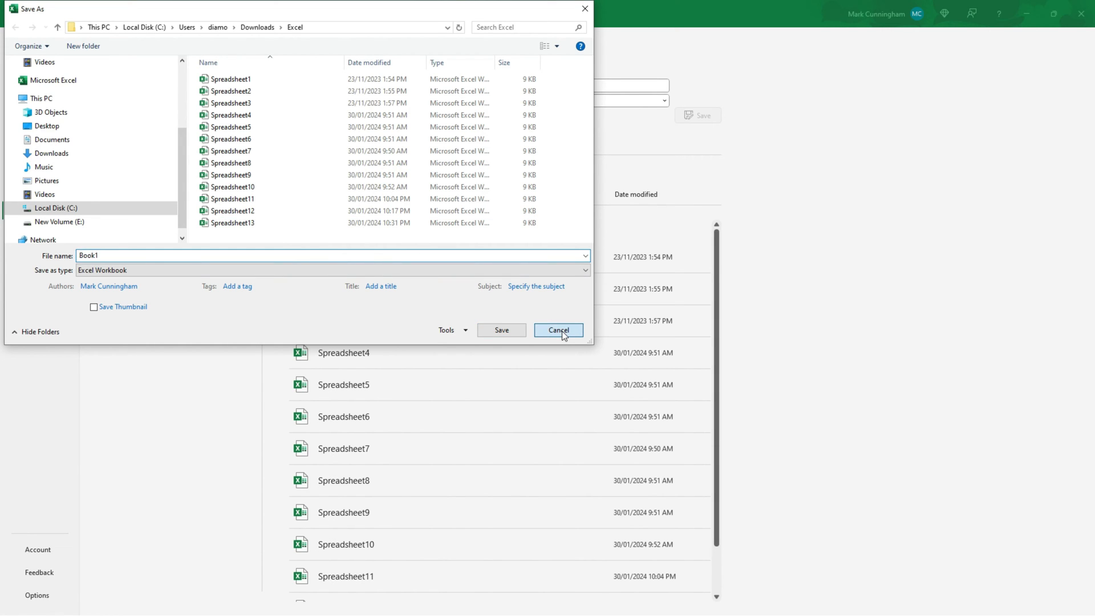
pyautogui.click(559, 331)
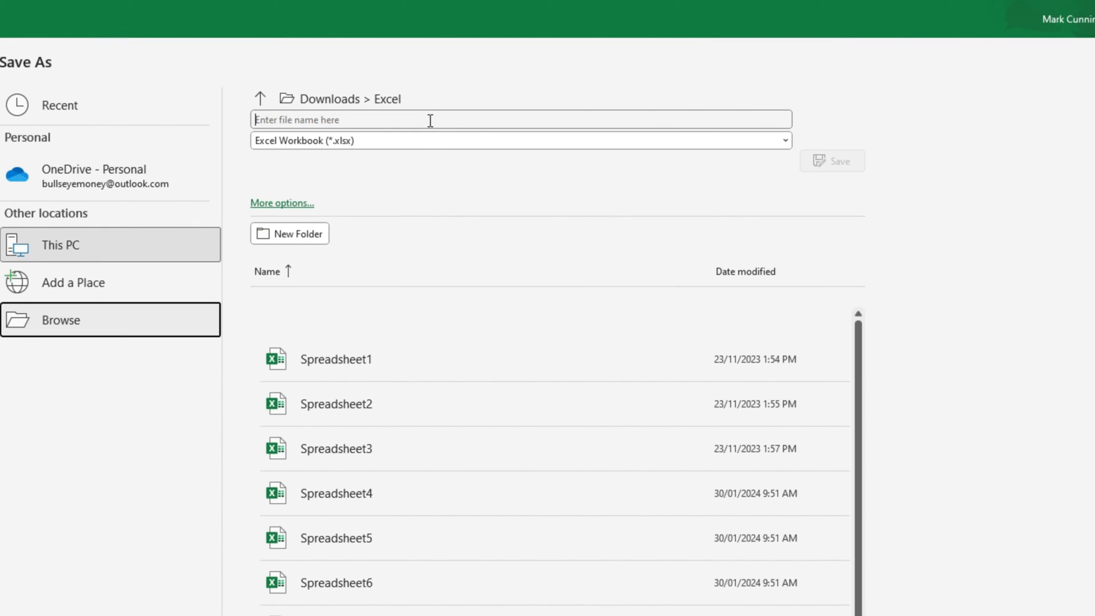
# - Enter 'Spreadsheet14' as the file name for the new workbook
pyautogui.write('Spreadsheet14')
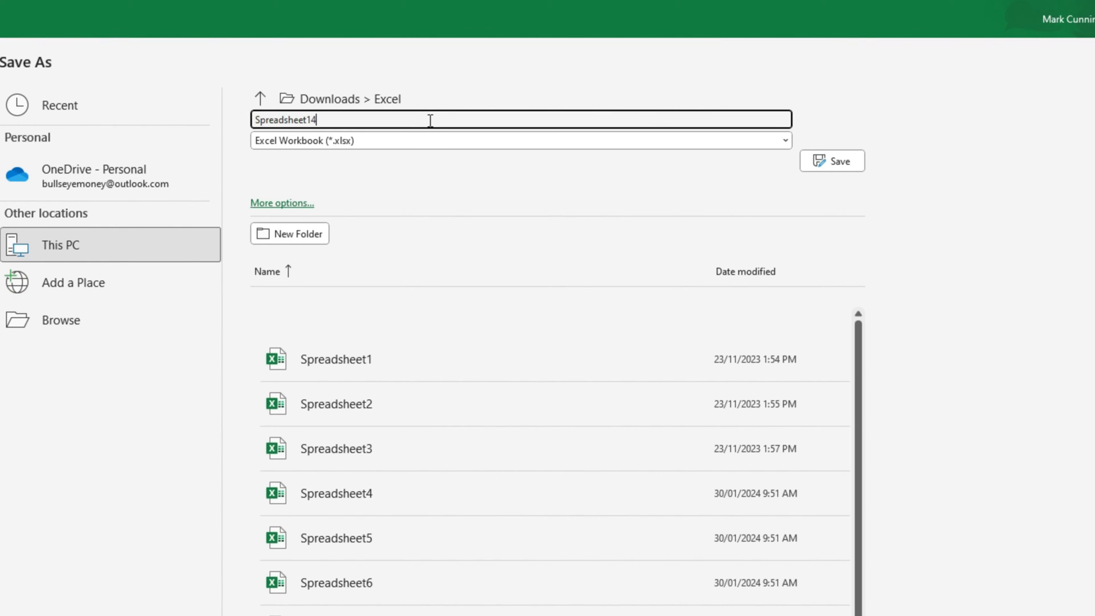
pyautogui.moveTo(446, 149)
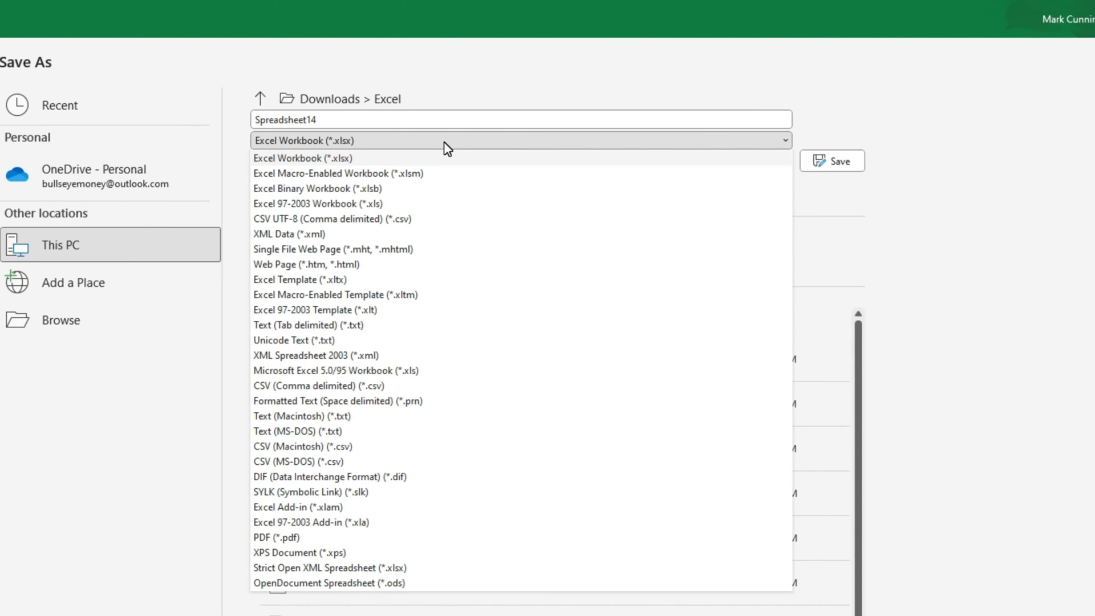
pyautogui.moveTo(451, 177)
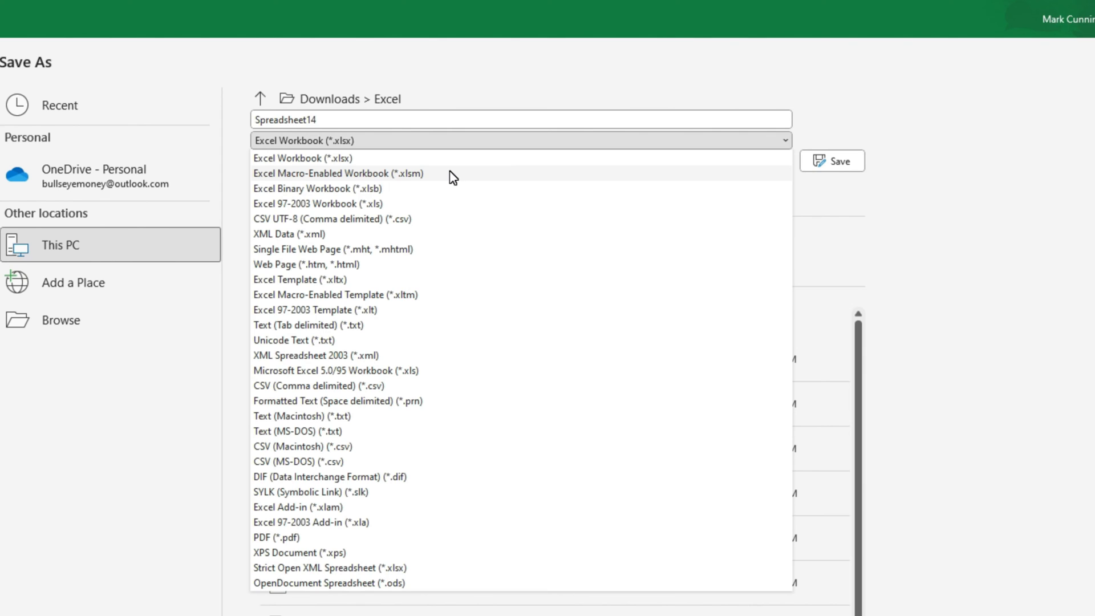
pyautogui.moveTo(419, 207)
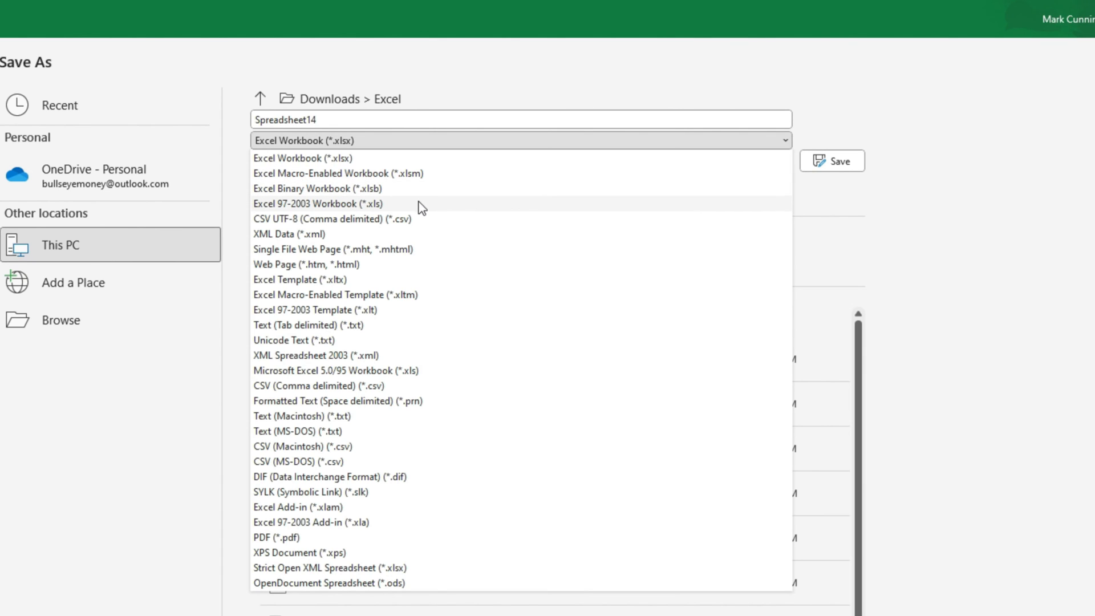
pyautogui.moveTo(421, 210)
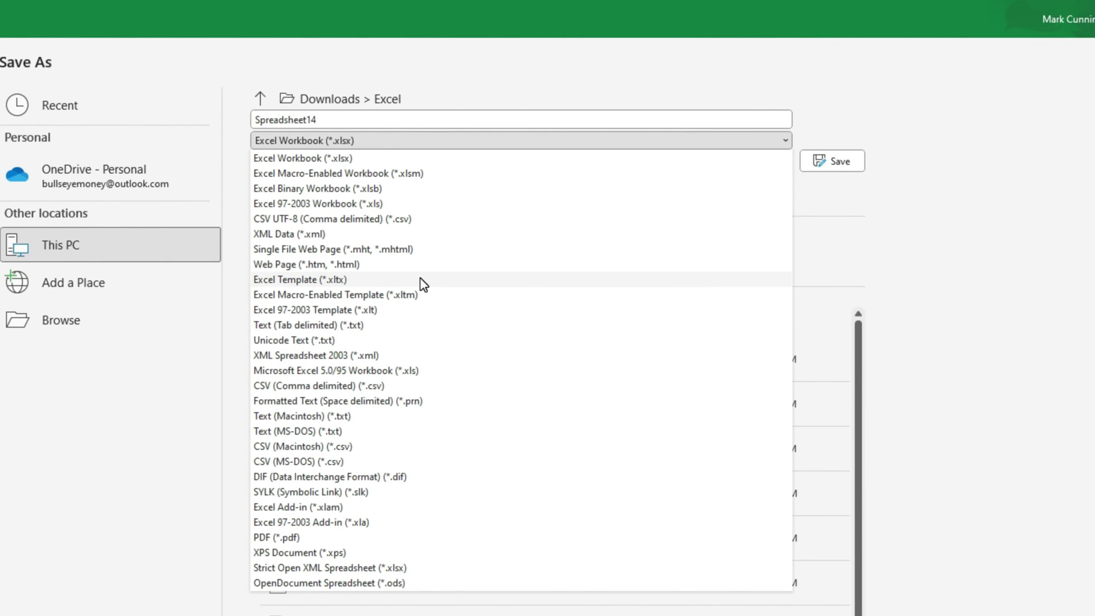
pyautogui.moveTo(418, 550)
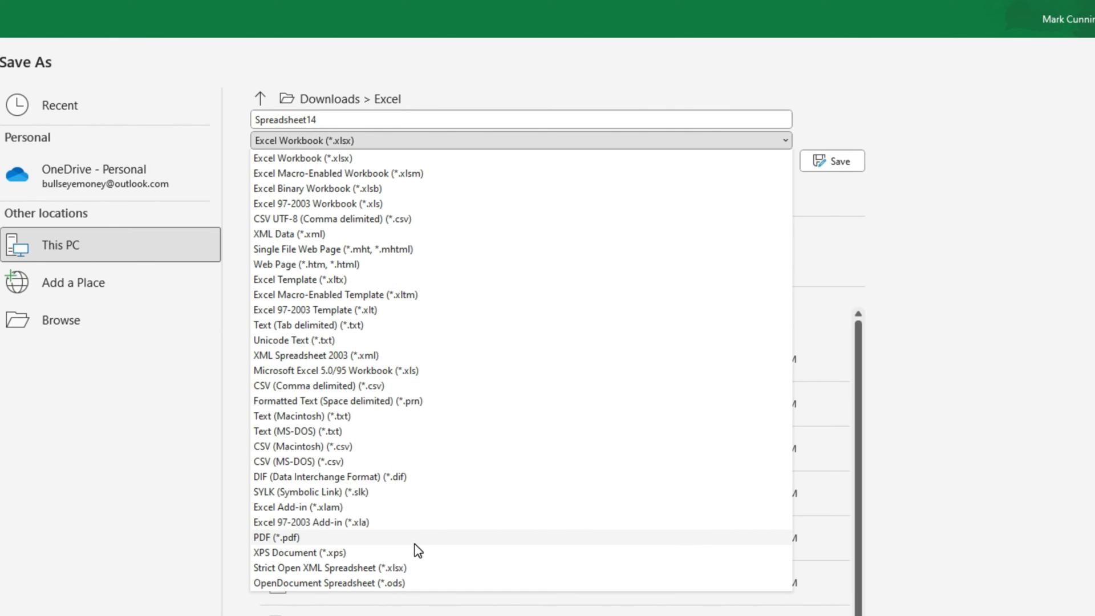
pyautogui.moveTo(815, 197)
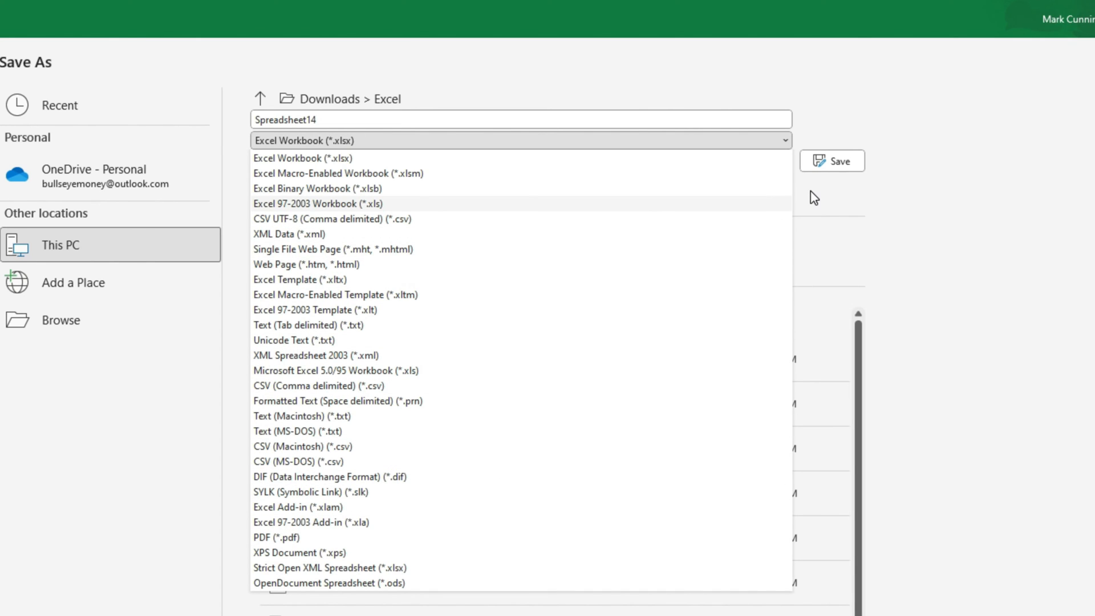
pyautogui.moveTo(730, 154)
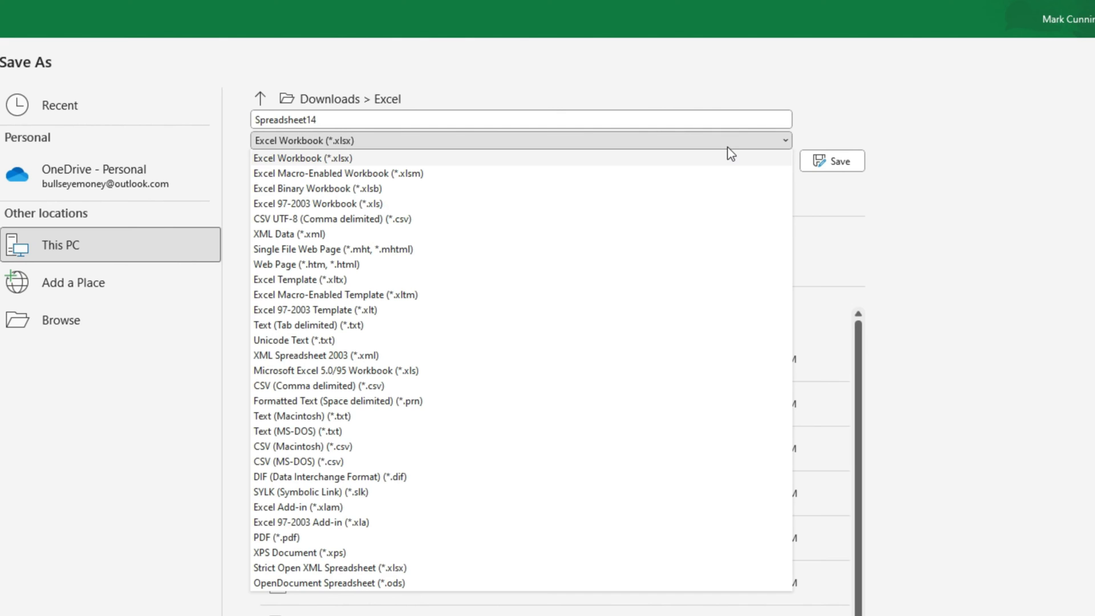
# - Keep the Excel Workbook (*.xlsx) format and save Spreadsheet14 to Downloads > Excel
pyautogui.click(310, 158)
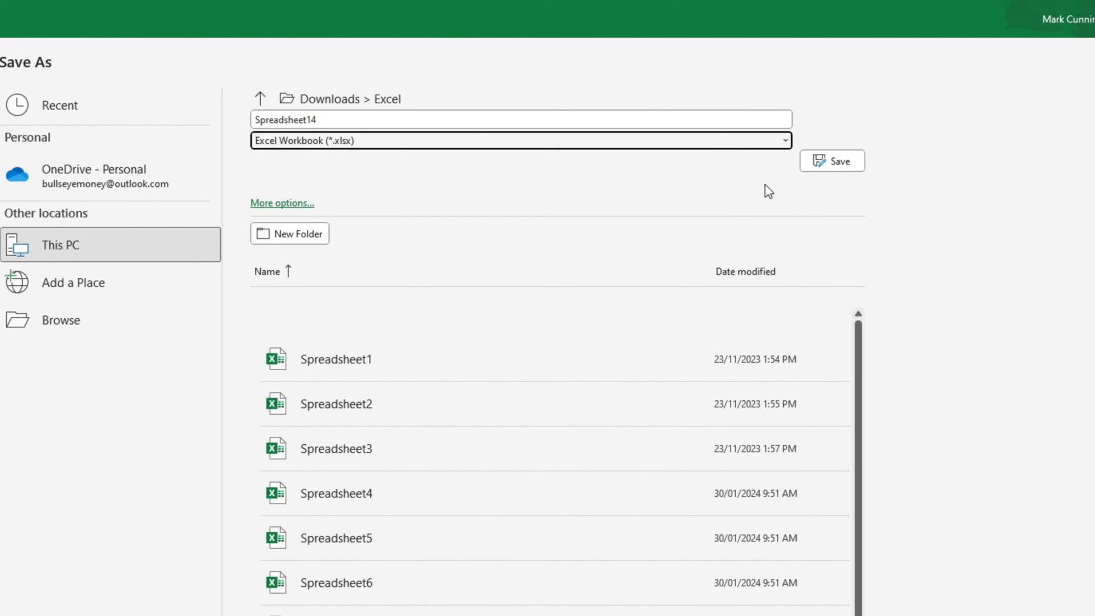
pyautogui.click(832, 160)
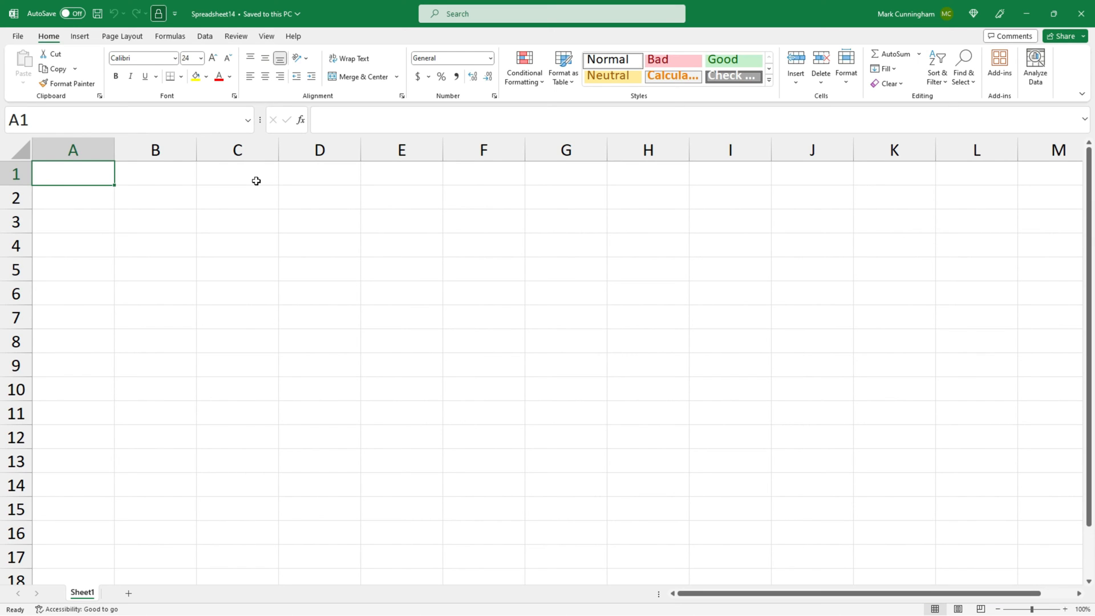
# - Go back to the File home page, where Spreadsheet14 now tops the recent workbooks
pyautogui.click(19, 36)
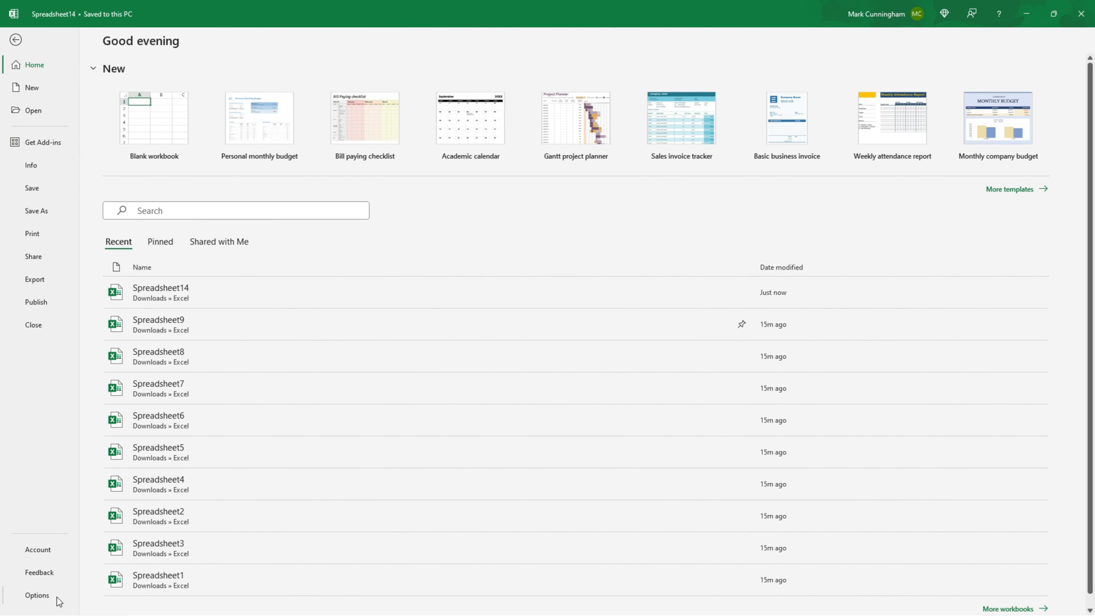
# - In Options > Save, clear the Downloads\Excel default local file location and confirm with OK
pyautogui.click(35, 595)
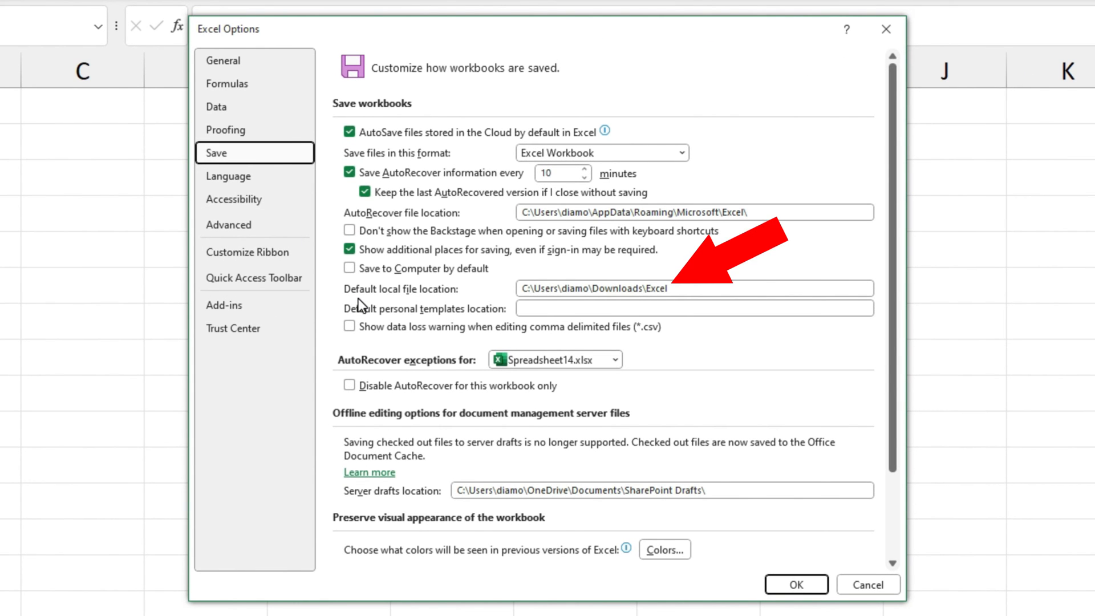
pyautogui.moveTo(504, 309)
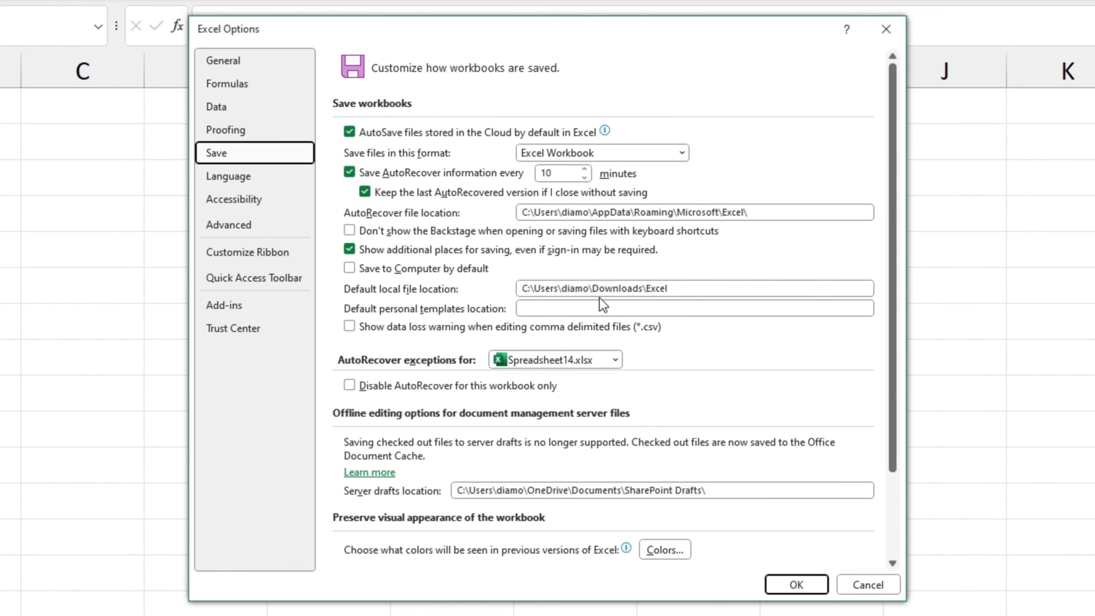
pyautogui.click(694, 288)
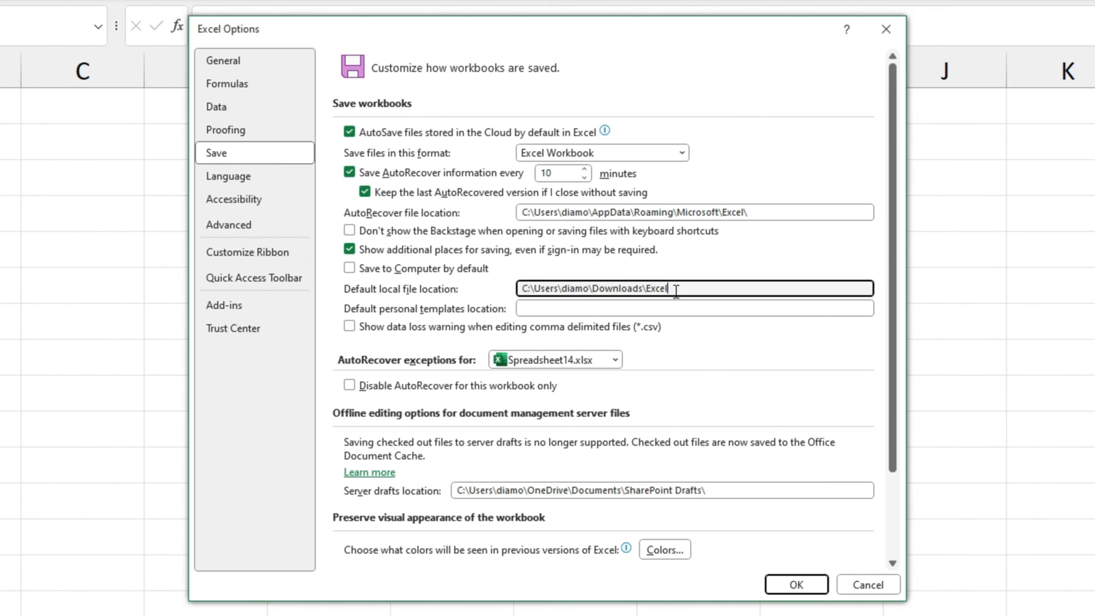
pyautogui.press('Backspace')
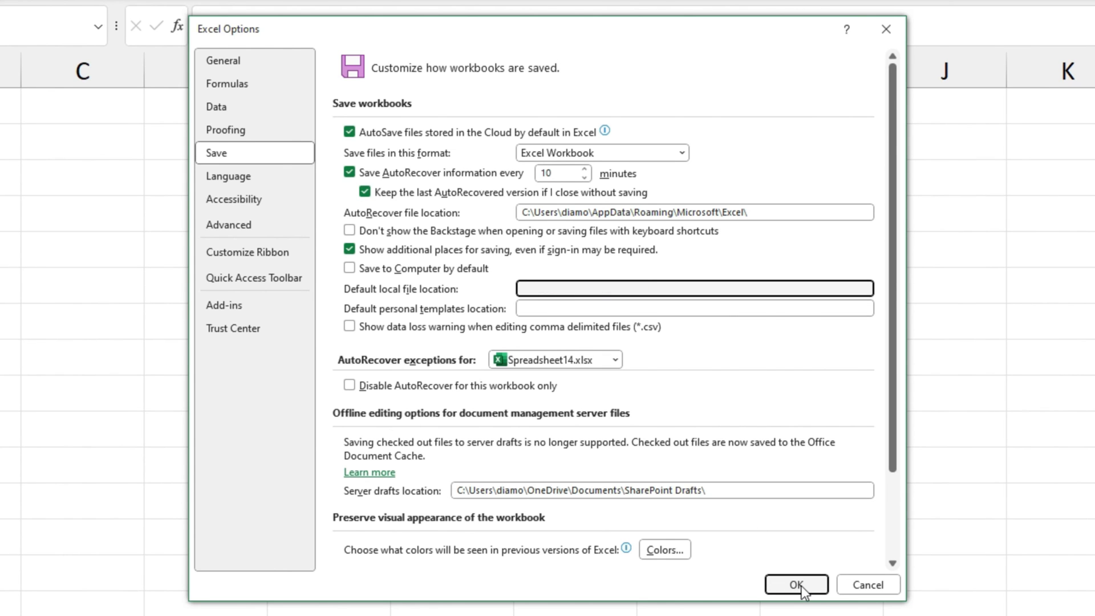
pyautogui.click(796, 584)
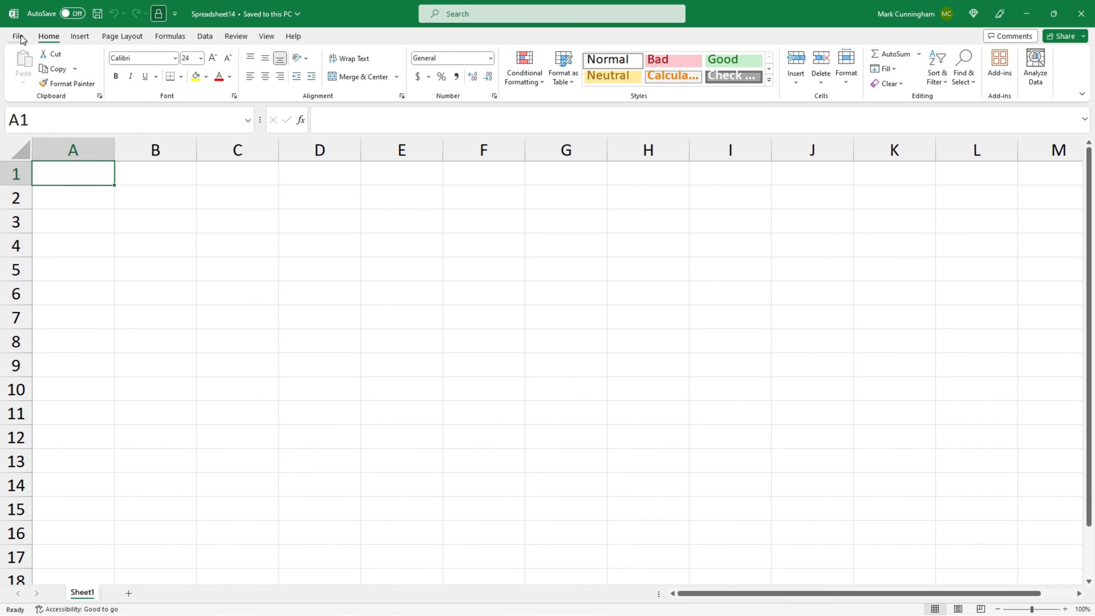
# - Create a blank Book2 and start Save As on This PC, which now opens in Downloads
pyautogui.click(17, 36)
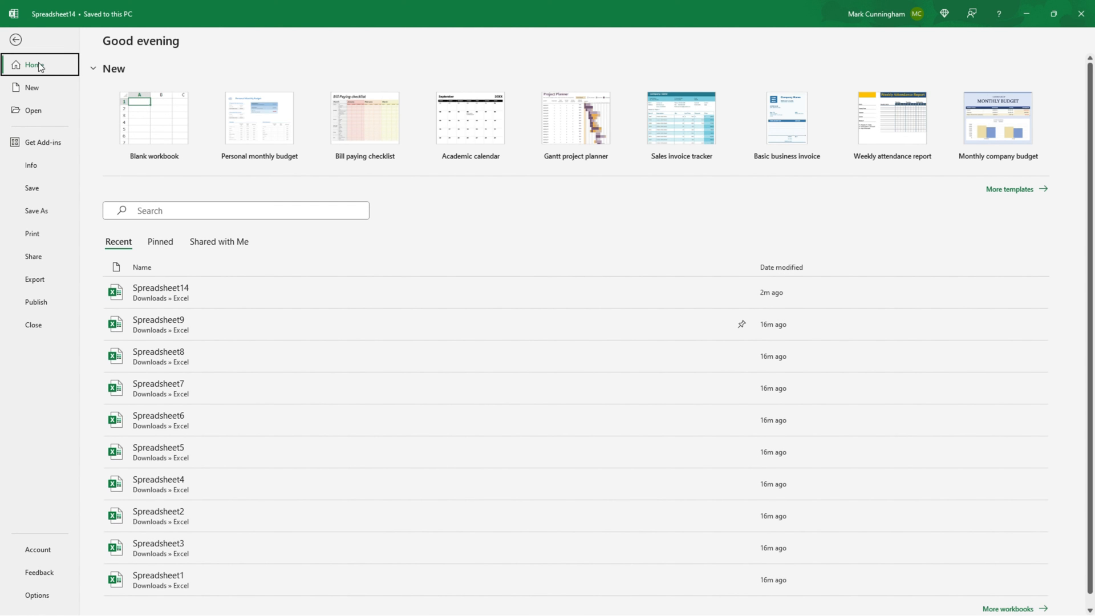
pyautogui.moveTo(158, 135)
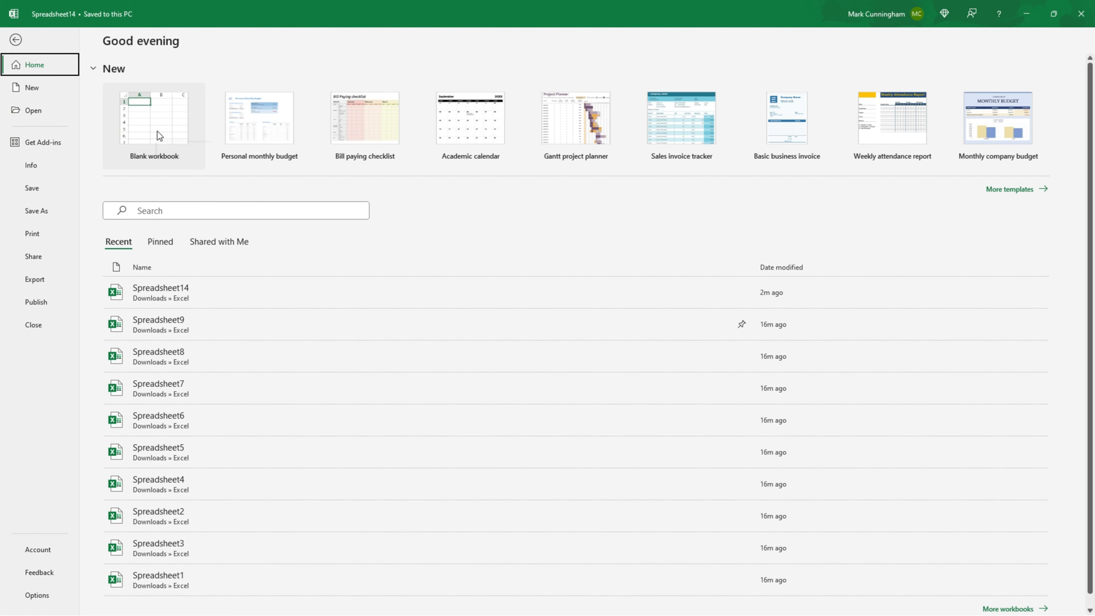
pyautogui.click(154, 116)
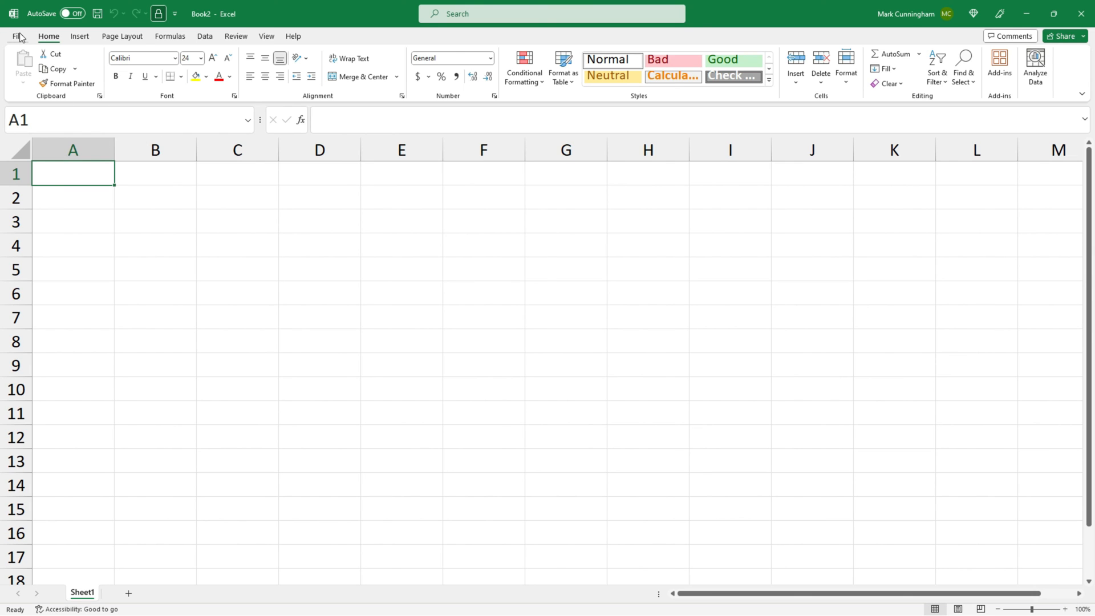
pyautogui.click(17, 35)
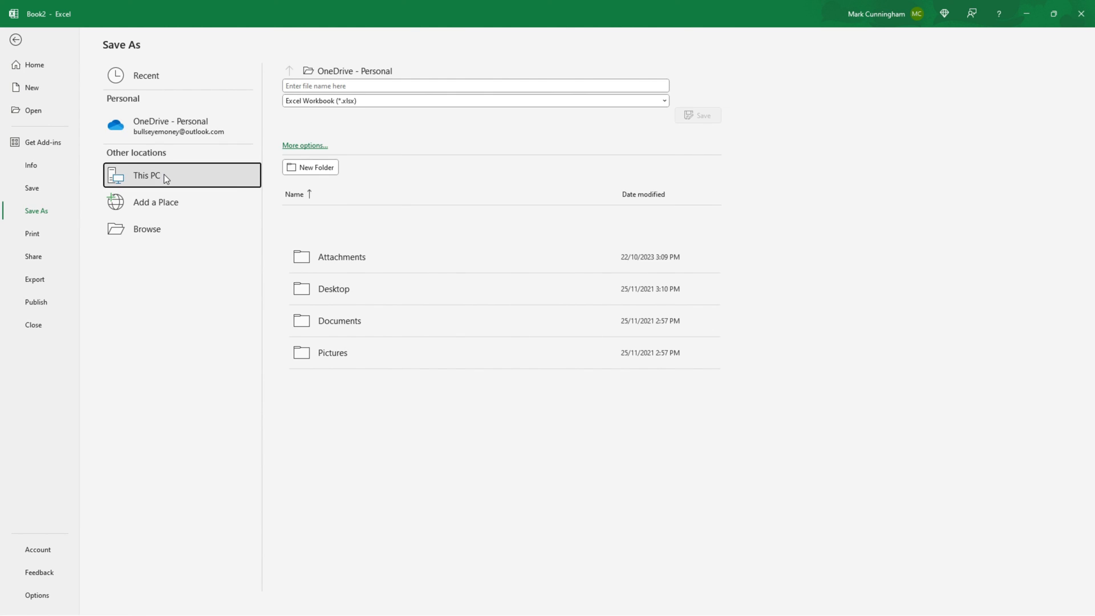
pyautogui.click(159, 175)
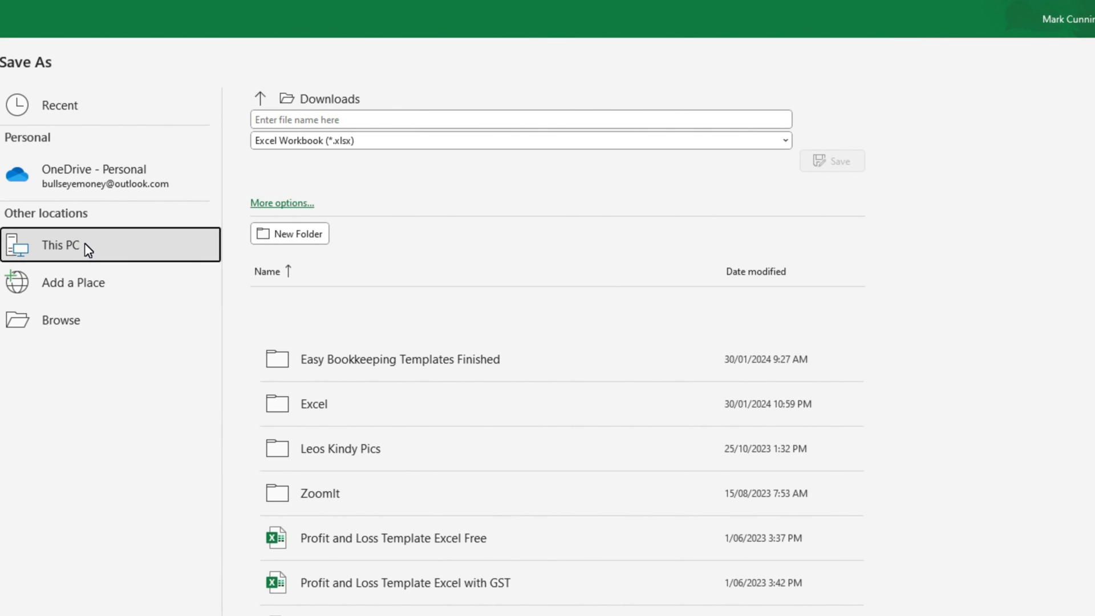